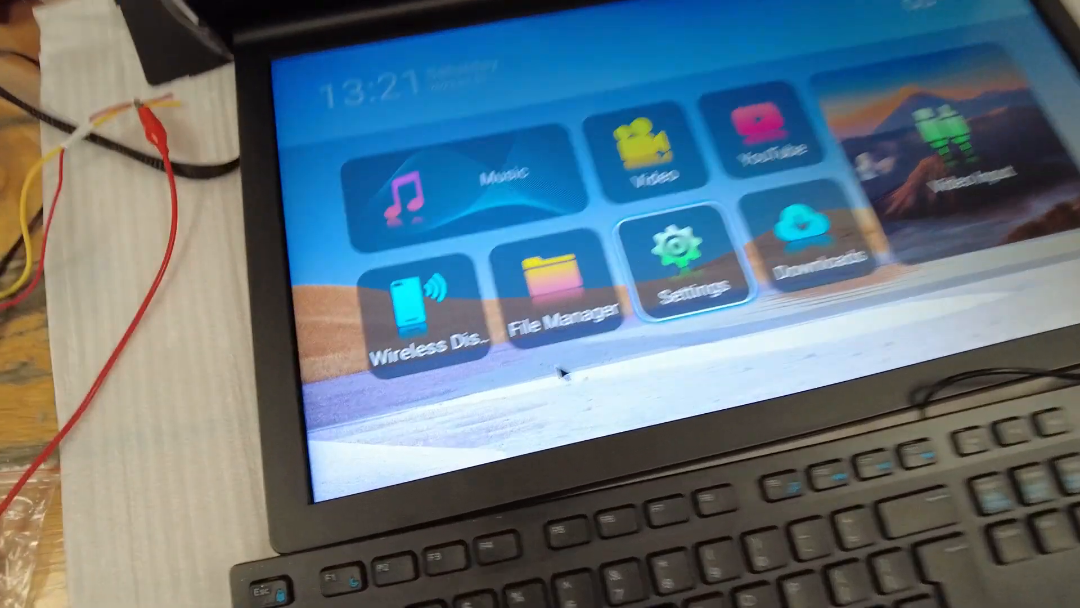
- Tap the Settings tile on the launcher home screen to launch Android Settings
{"action": "left_click", "coordinate": [557, 297]}
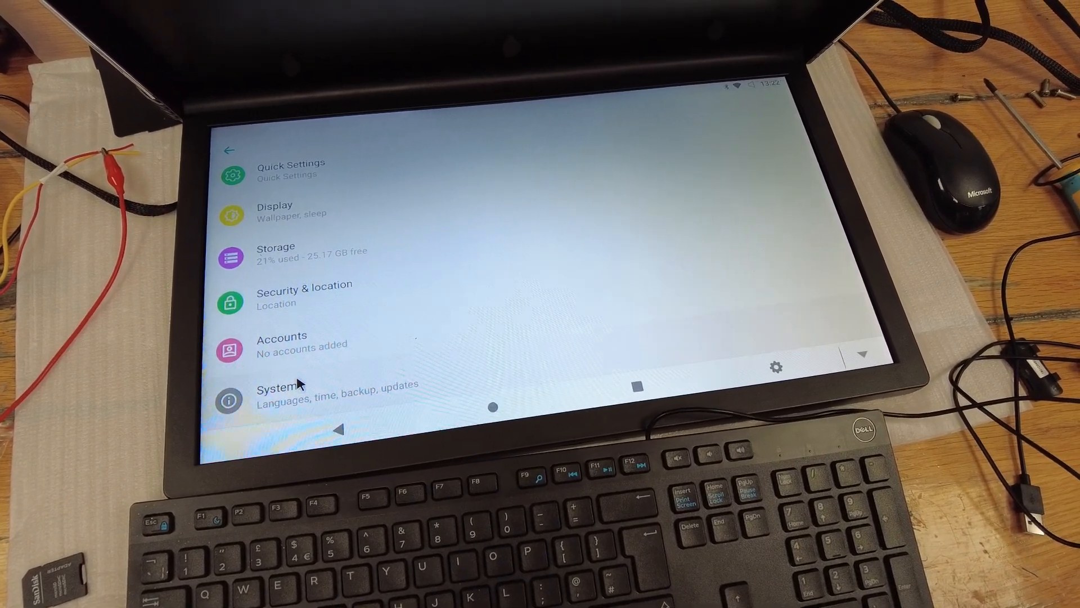
- Select System (Languages, time, backup, updates) to show Boot app, About device and Date & time
{"action": "left_click", "coordinate": [295, 393]}
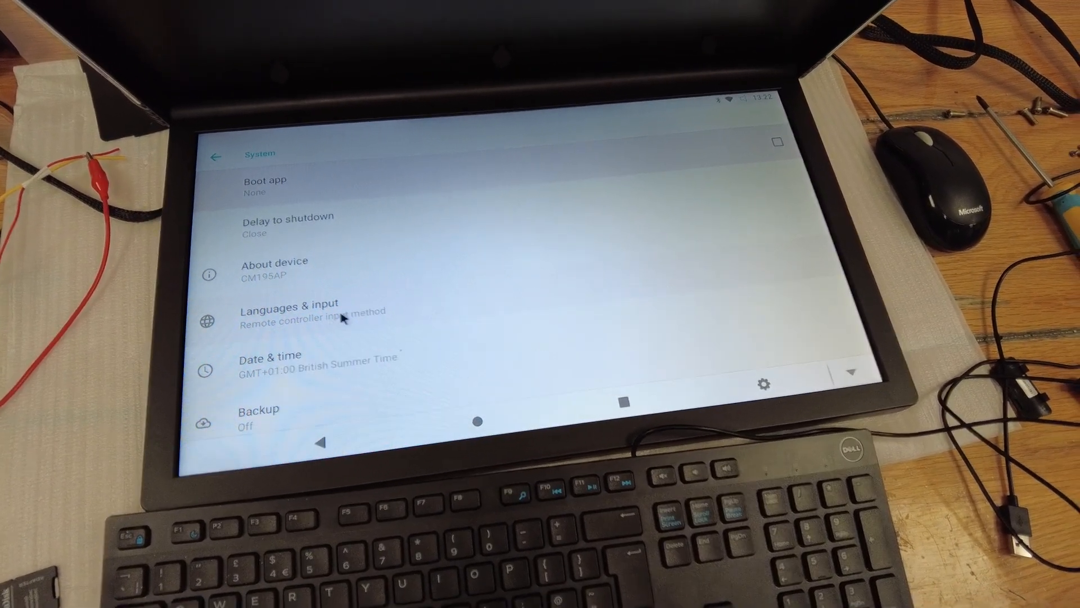
{"action": "left_click", "coordinate": [289, 311]}
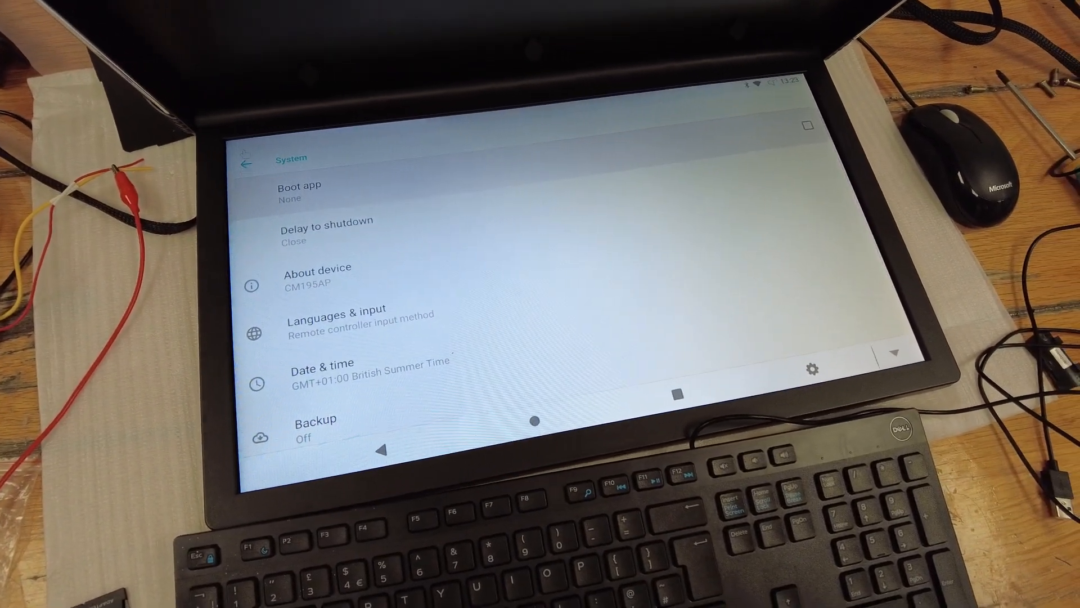
- Browse Connected devices > Bluetooth, then back out to the top-level Settings list
{"action": "left_click", "coordinate": [245, 164]}
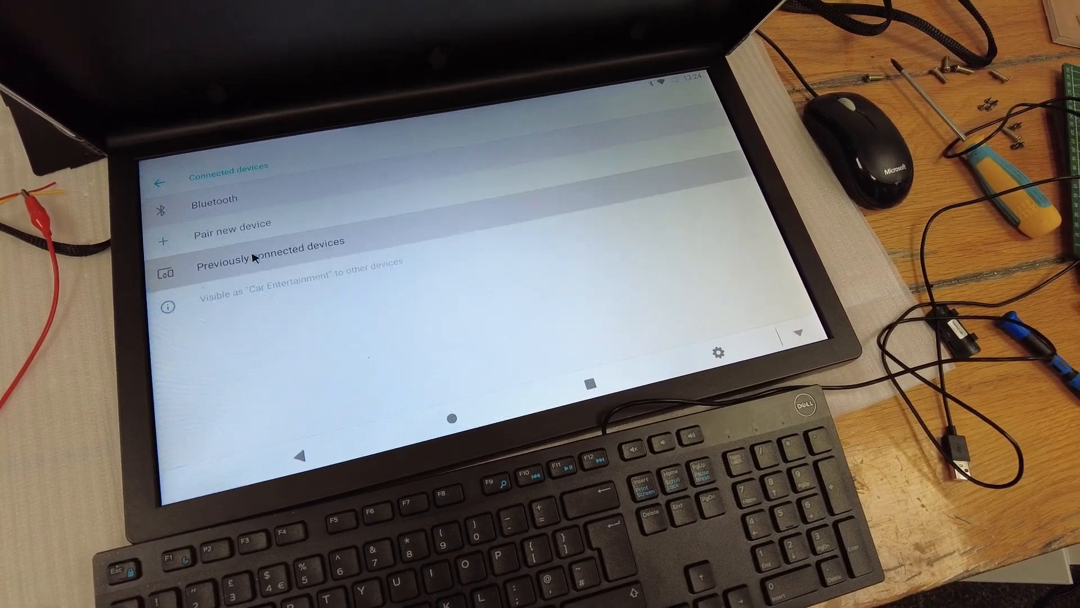
{"action": "left_click", "coordinate": [268, 258]}
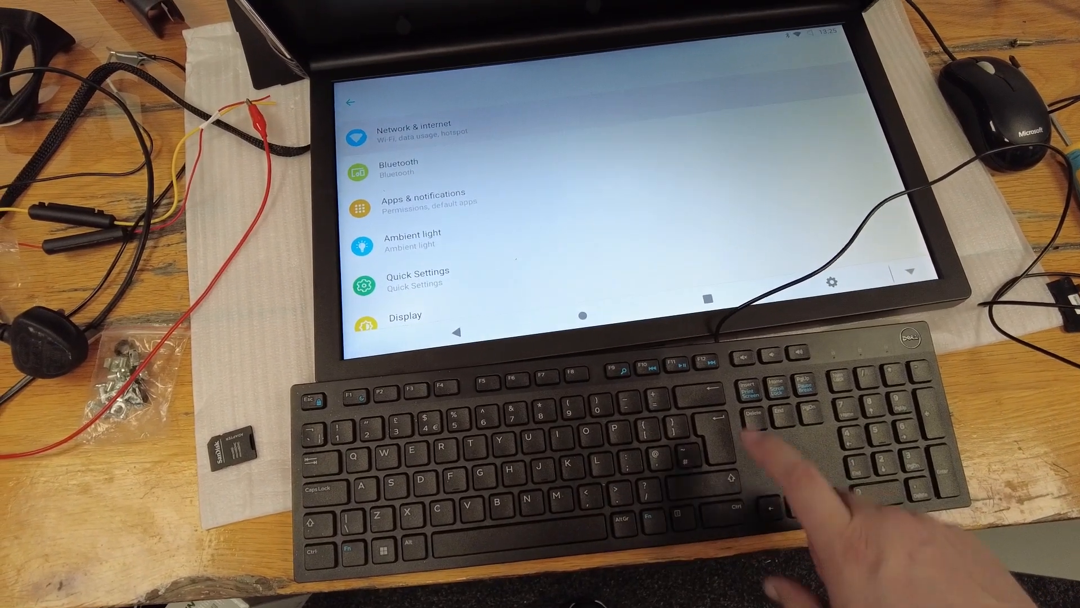
{"action": "left_click", "coordinate": [417, 128]}
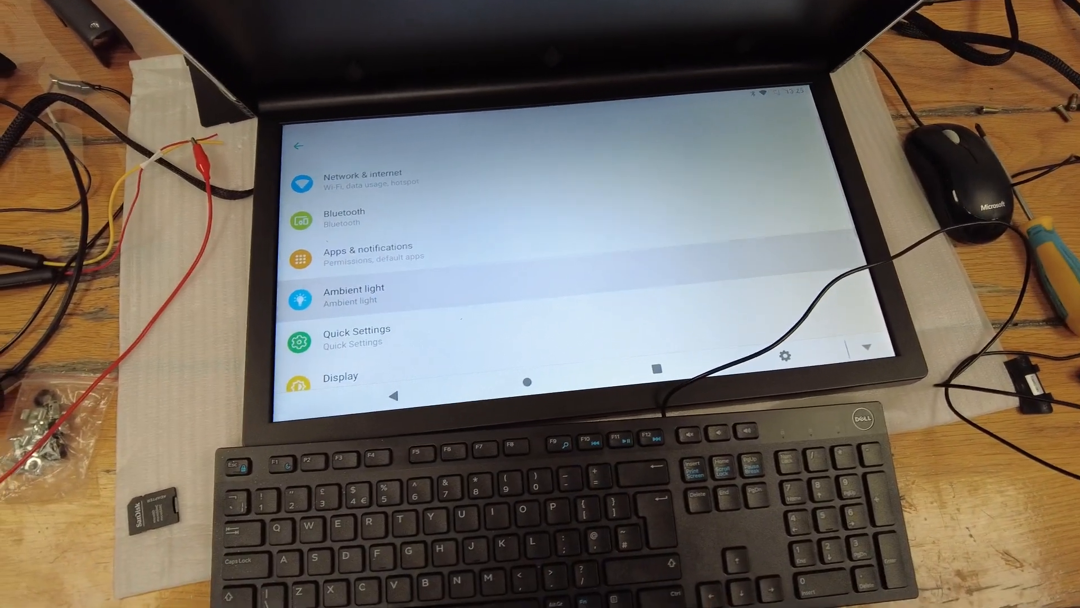
{"action": "scroll", "scroll_direction": "down", "scroll_amount": 3}
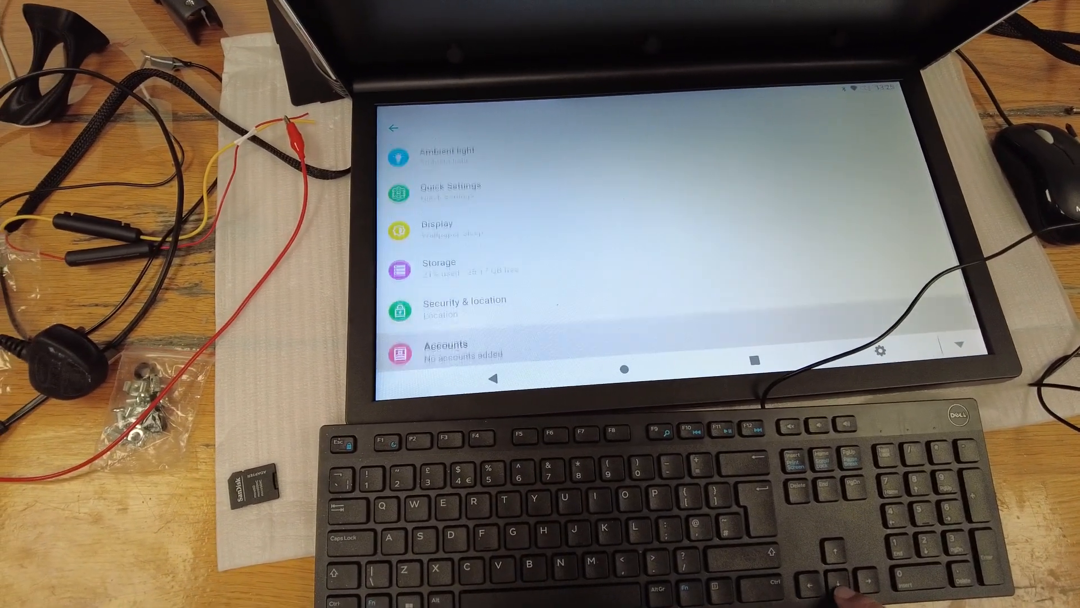